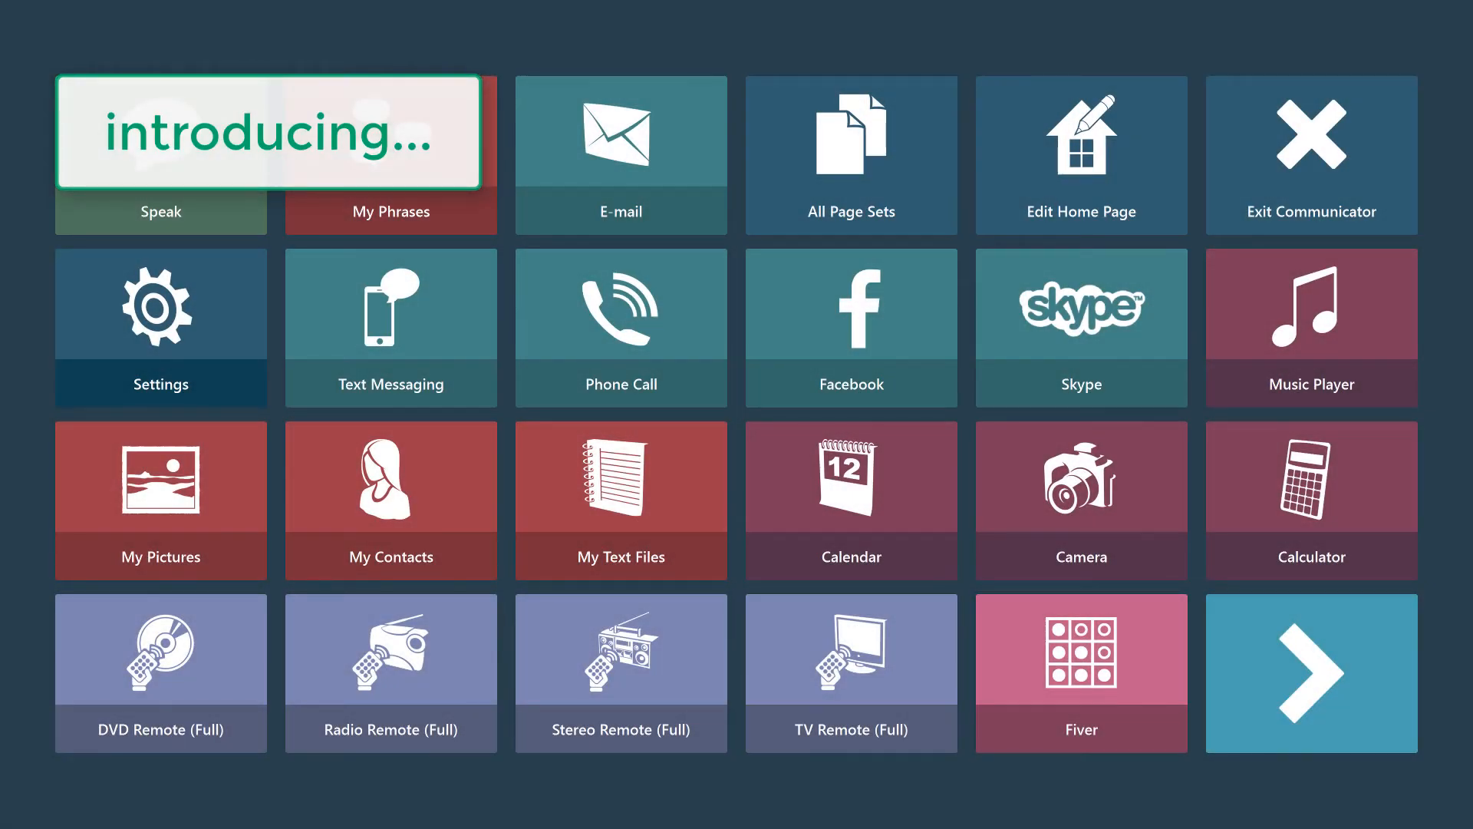
Step: Go from the Communicator home page to the Settings page
{"action": "left_click", "coordinate": [159, 329]}
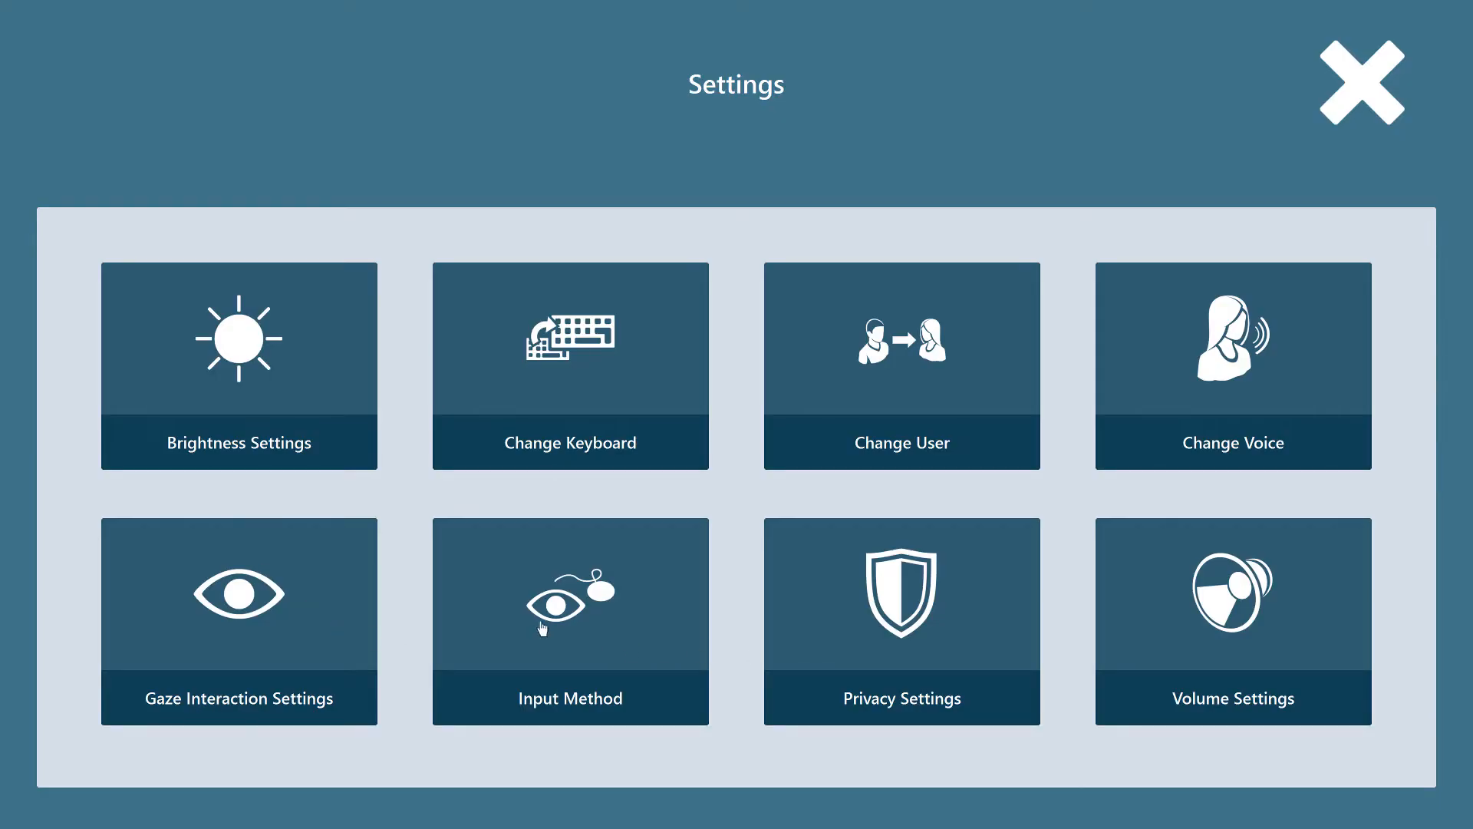
Step: Make switch scanning the input method and return to the home page
{"action": "left_click", "coordinate": [569, 620]}
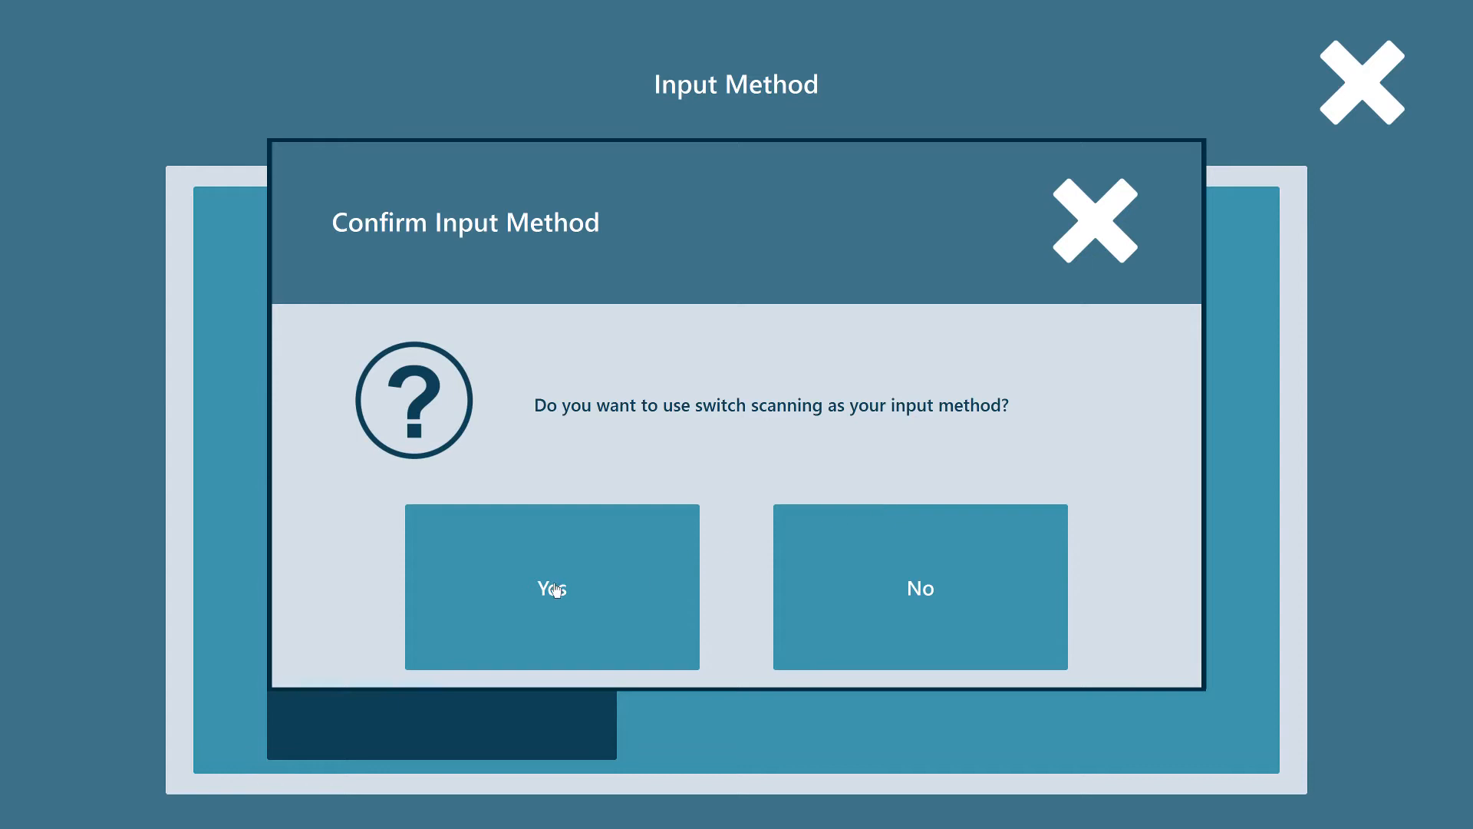
{"action": "left_click", "coordinate": [551, 588]}
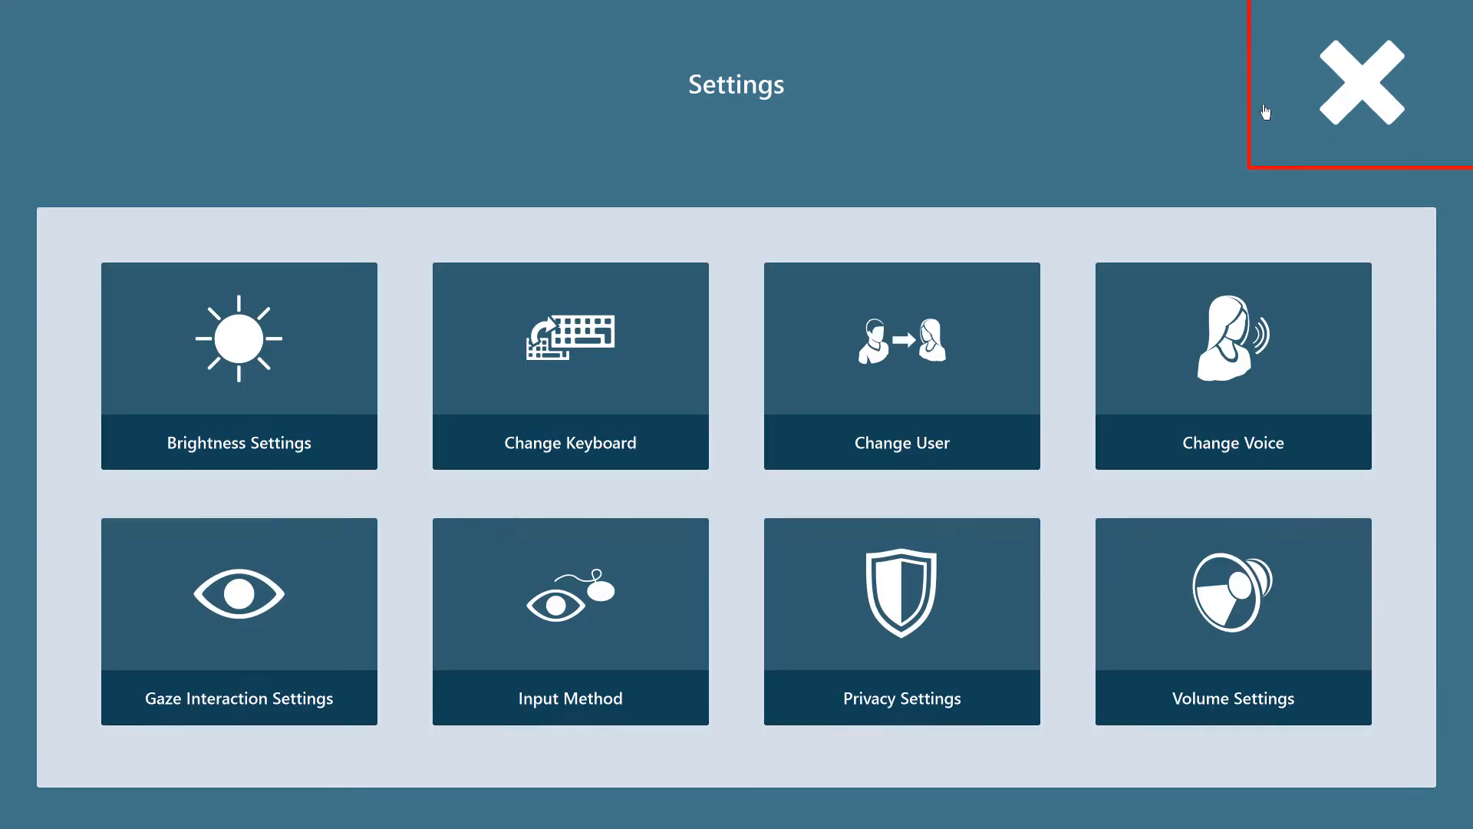
{"action": "left_click", "coordinate": [1361, 84]}
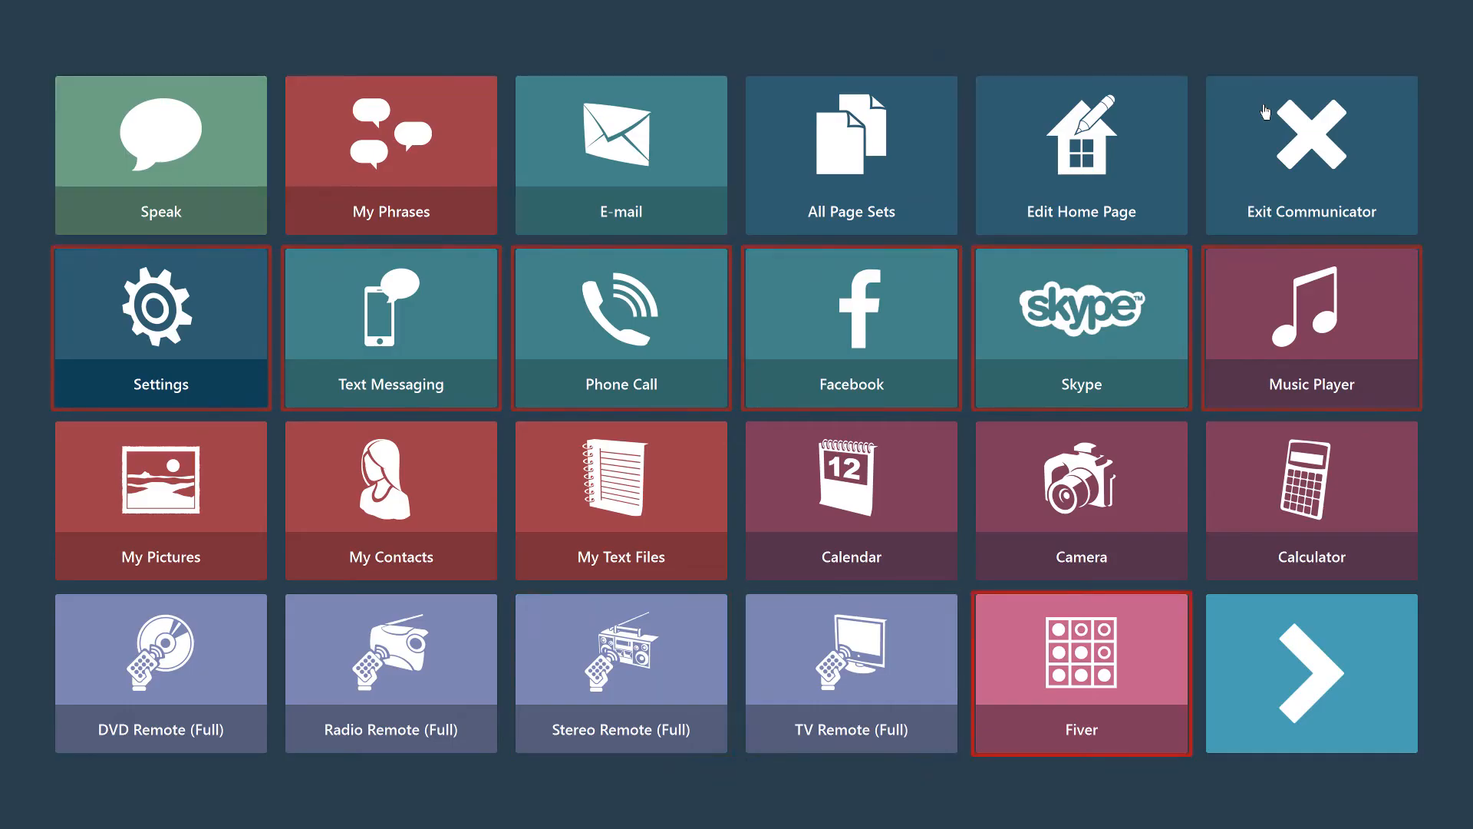
Step: Launch Melody Maker from the second page of home tiles
{"action": "left_click", "coordinate": [1311, 672]}
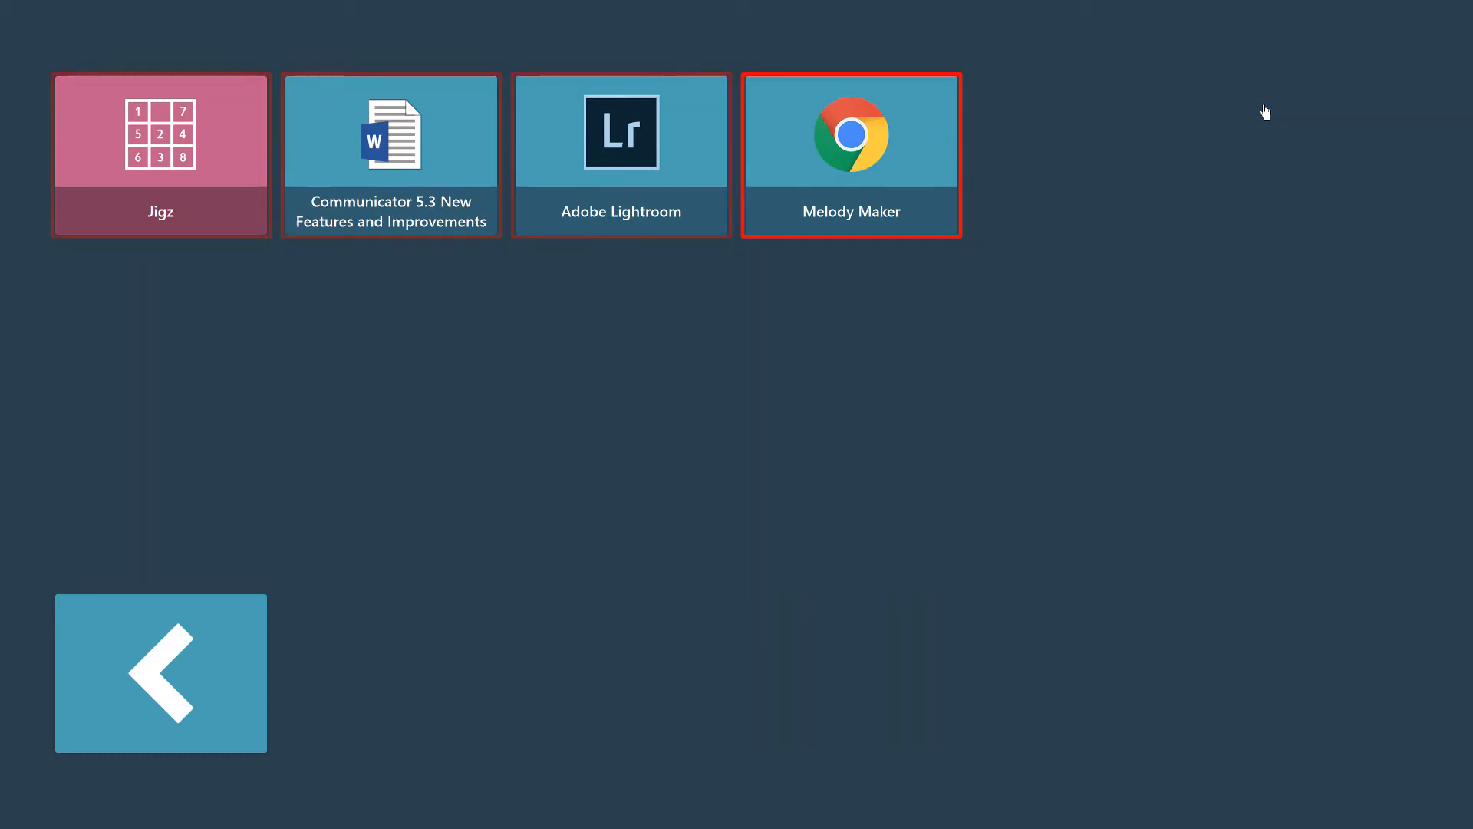
{"action": "left_click", "coordinate": [848, 153]}
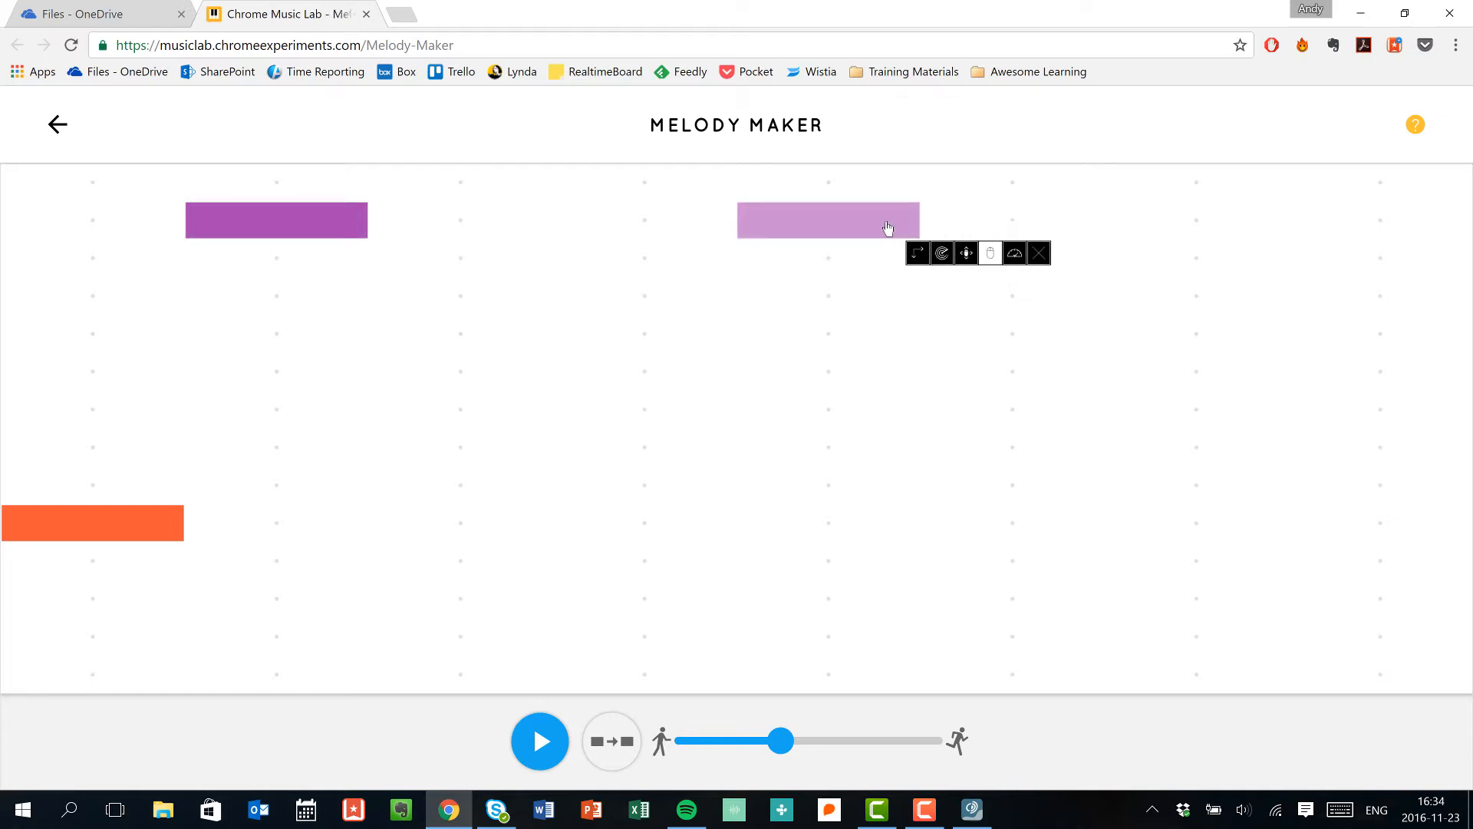
Step: Add another note to the Melody Maker grid via switch-based mouse emulation
{"action": "left_click", "coordinate": [539, 739]}
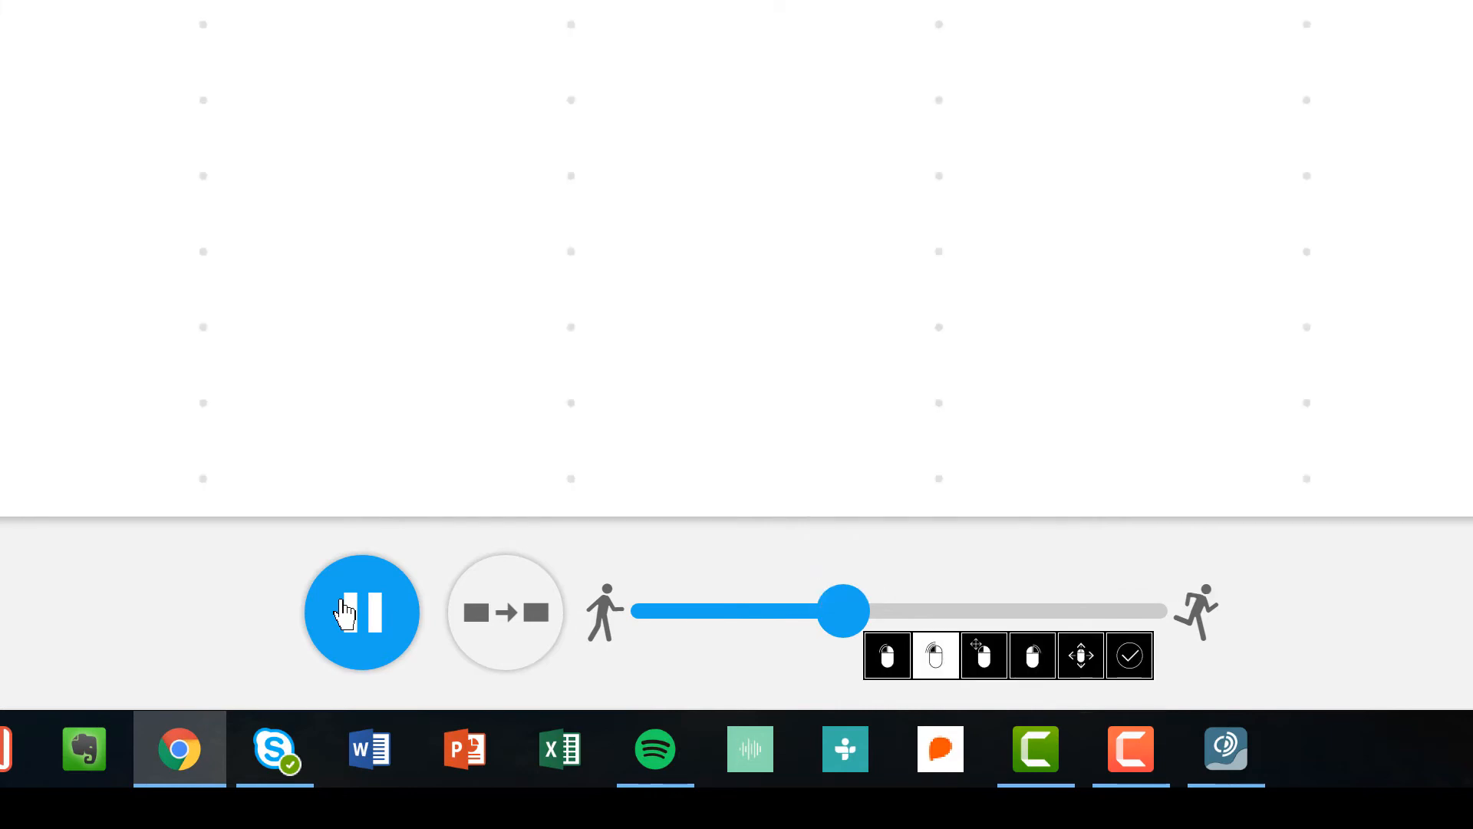
Step: Adjust the tempo slider, lowering the melody's playback speed to its slowest
{"action": "left_click_drag", "start_coordinate": [841, 611], "coordinate": [789, 611]}
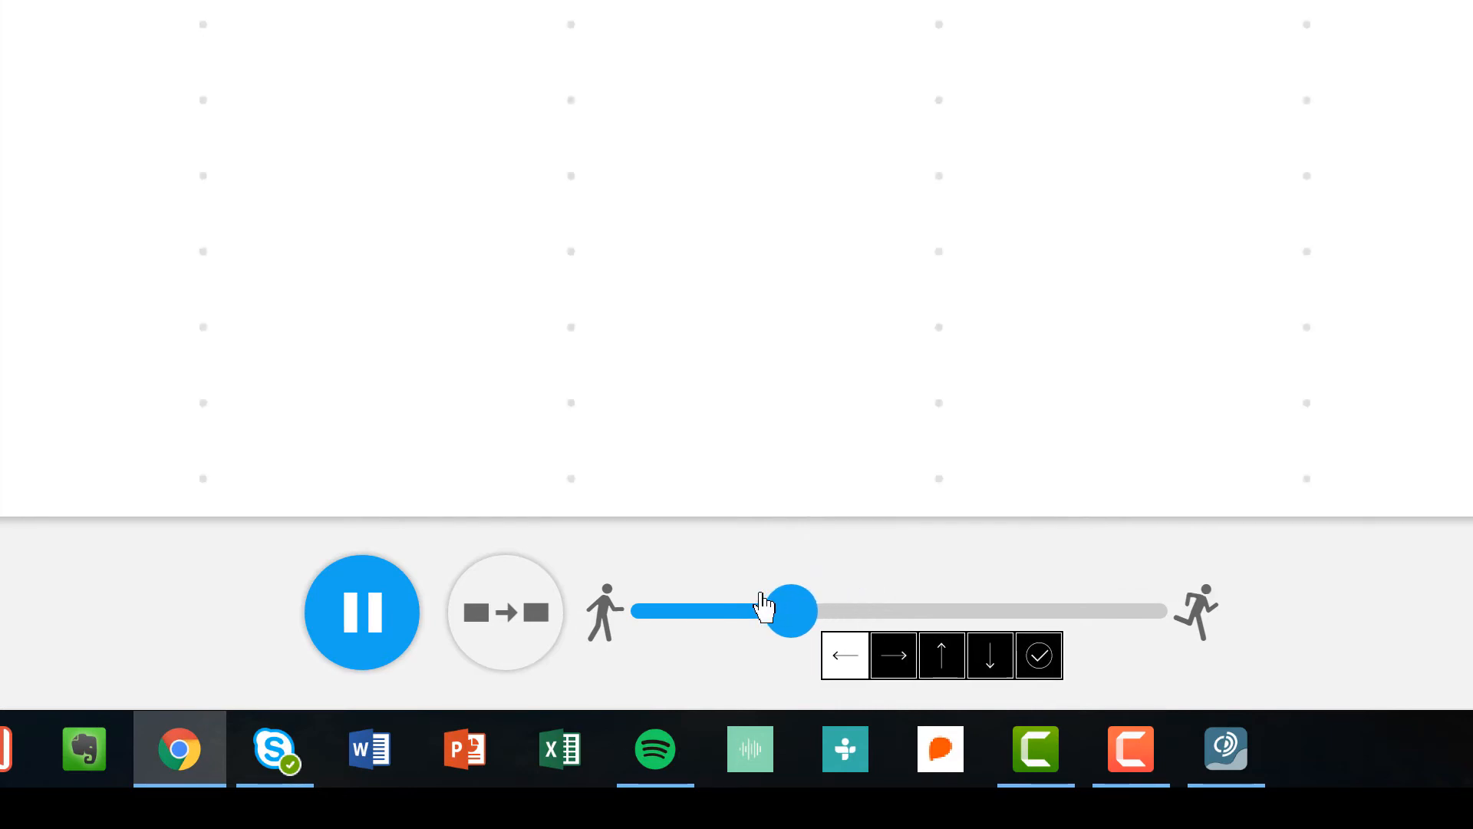
{"action": "left_click_drag", "start_coordinate": [789, 611], "coordinate": [659, 610]}
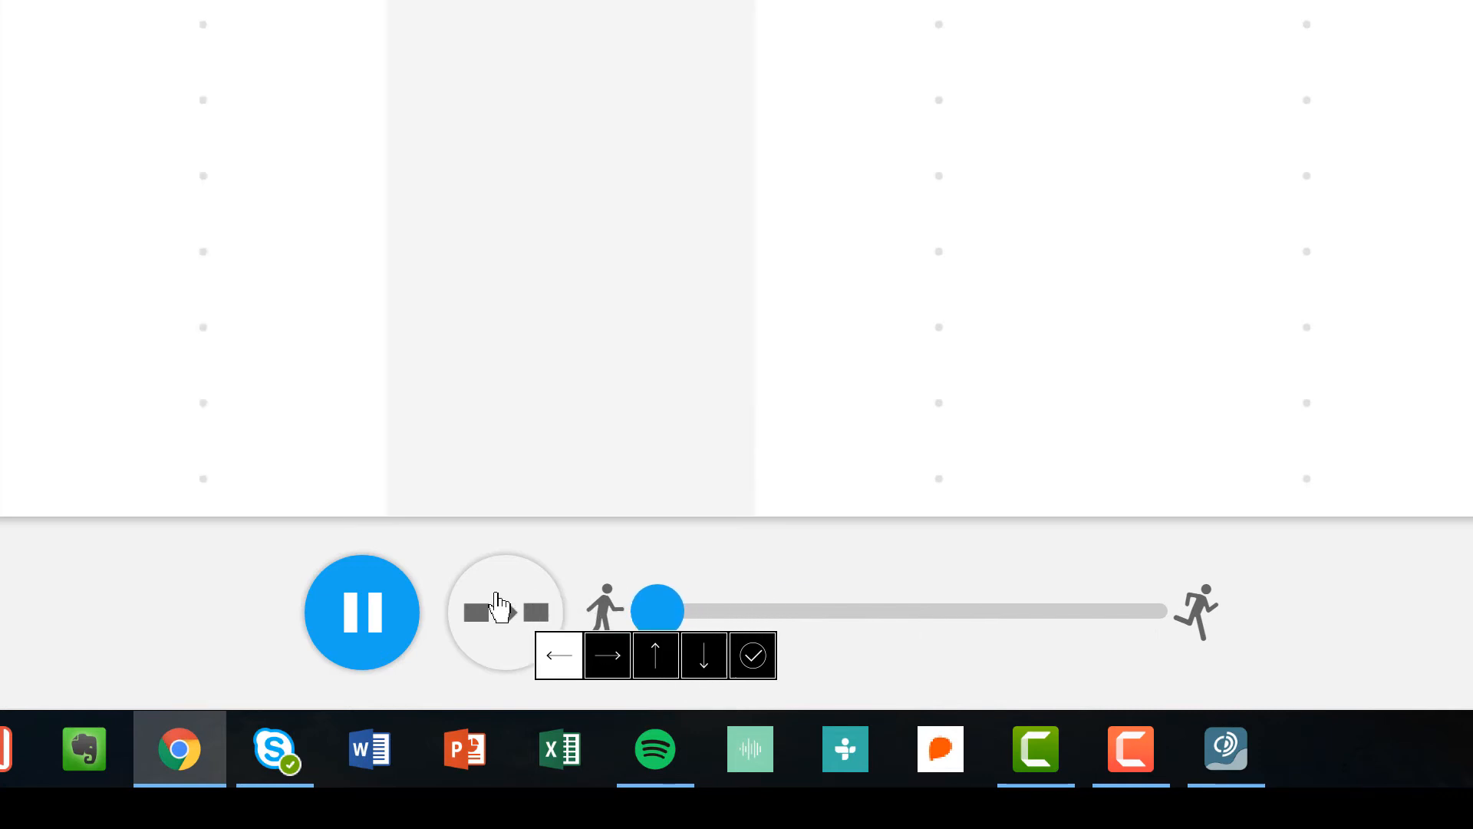
{"action": "left_click_drag", "start_coordinate": [658, 610], "coordinate": [939, 611]}
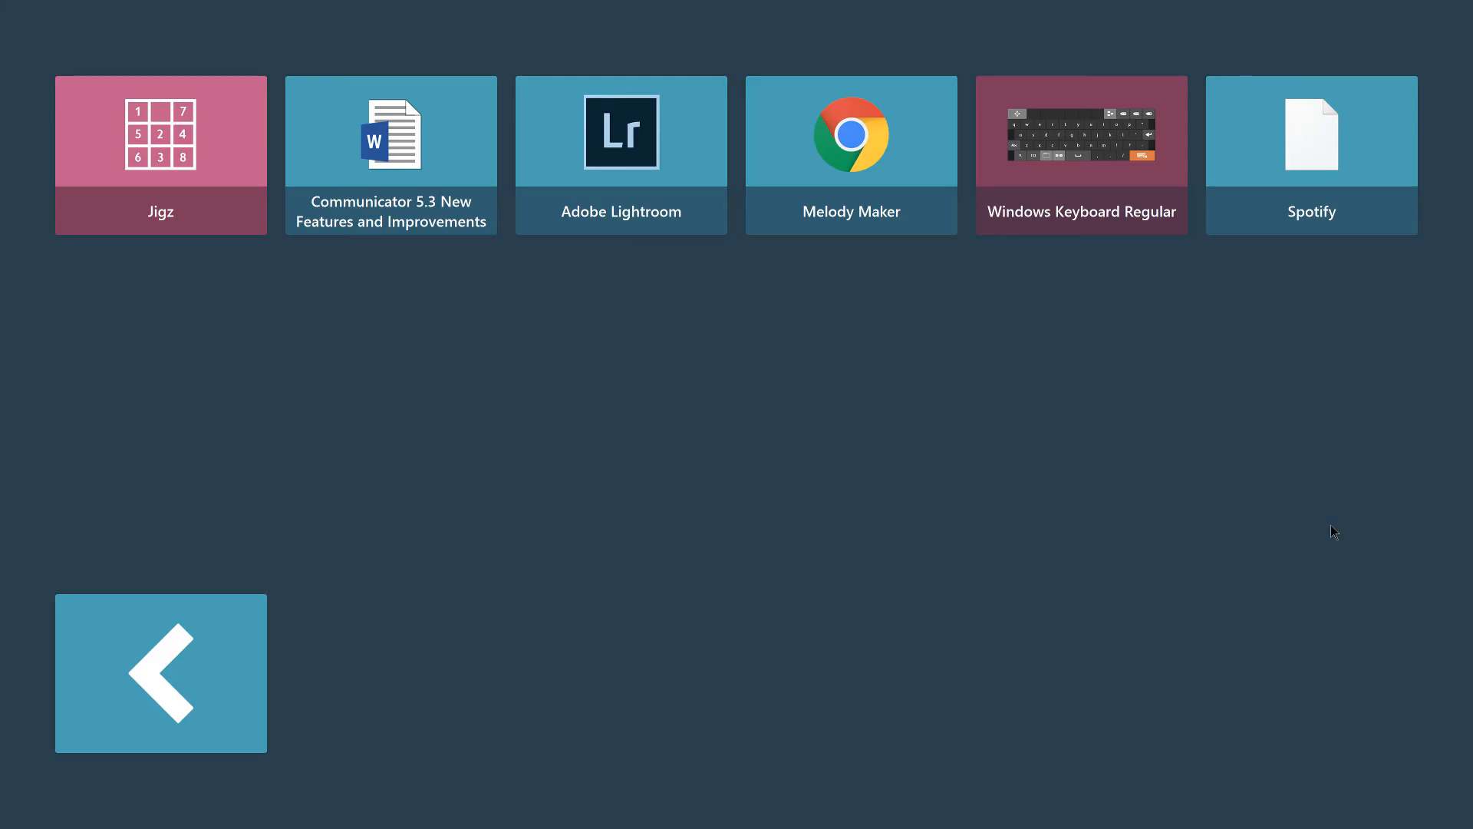
{"action": "mouse_move", "coordinate": [1321, 156]}
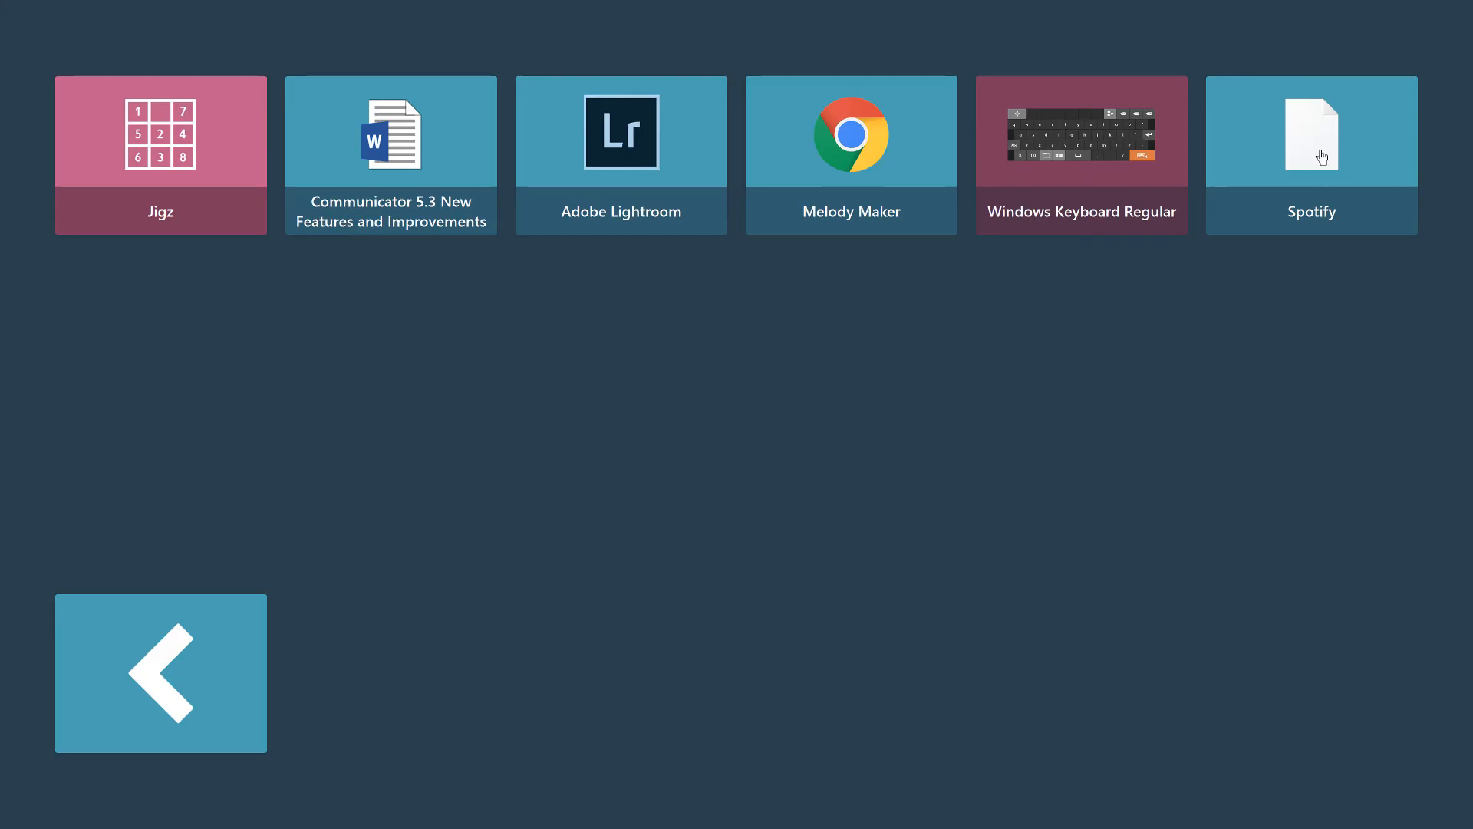
Step: Return to the second page of home tiles in Communicator
{"action": "left_click", "coordinate": [1309, 154]}
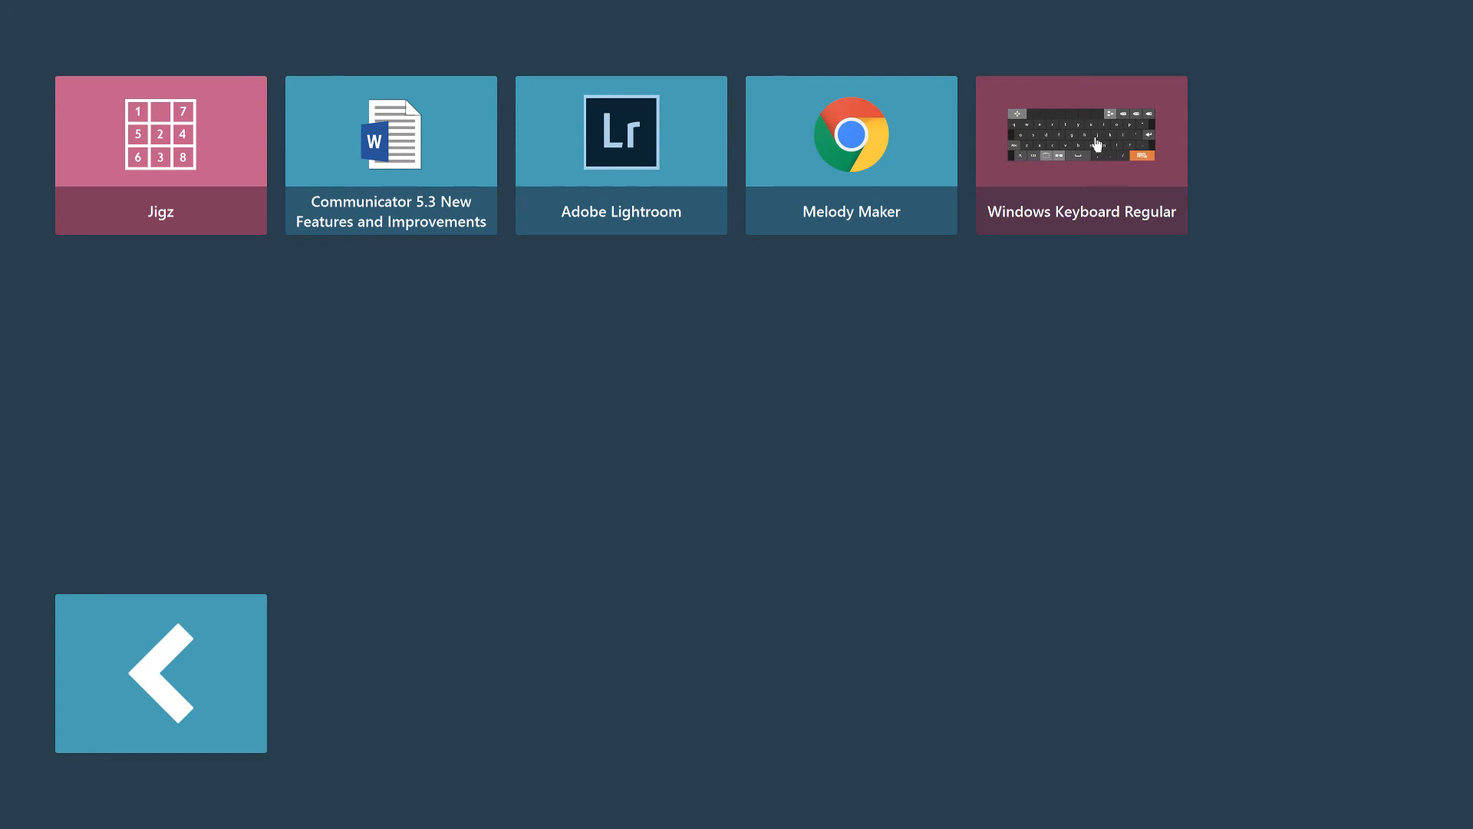
Step: Bring up the Windows on-screen keyboard and switch to its editing and function keys
{"action": "left_click", "coordinate": [850, 155]}
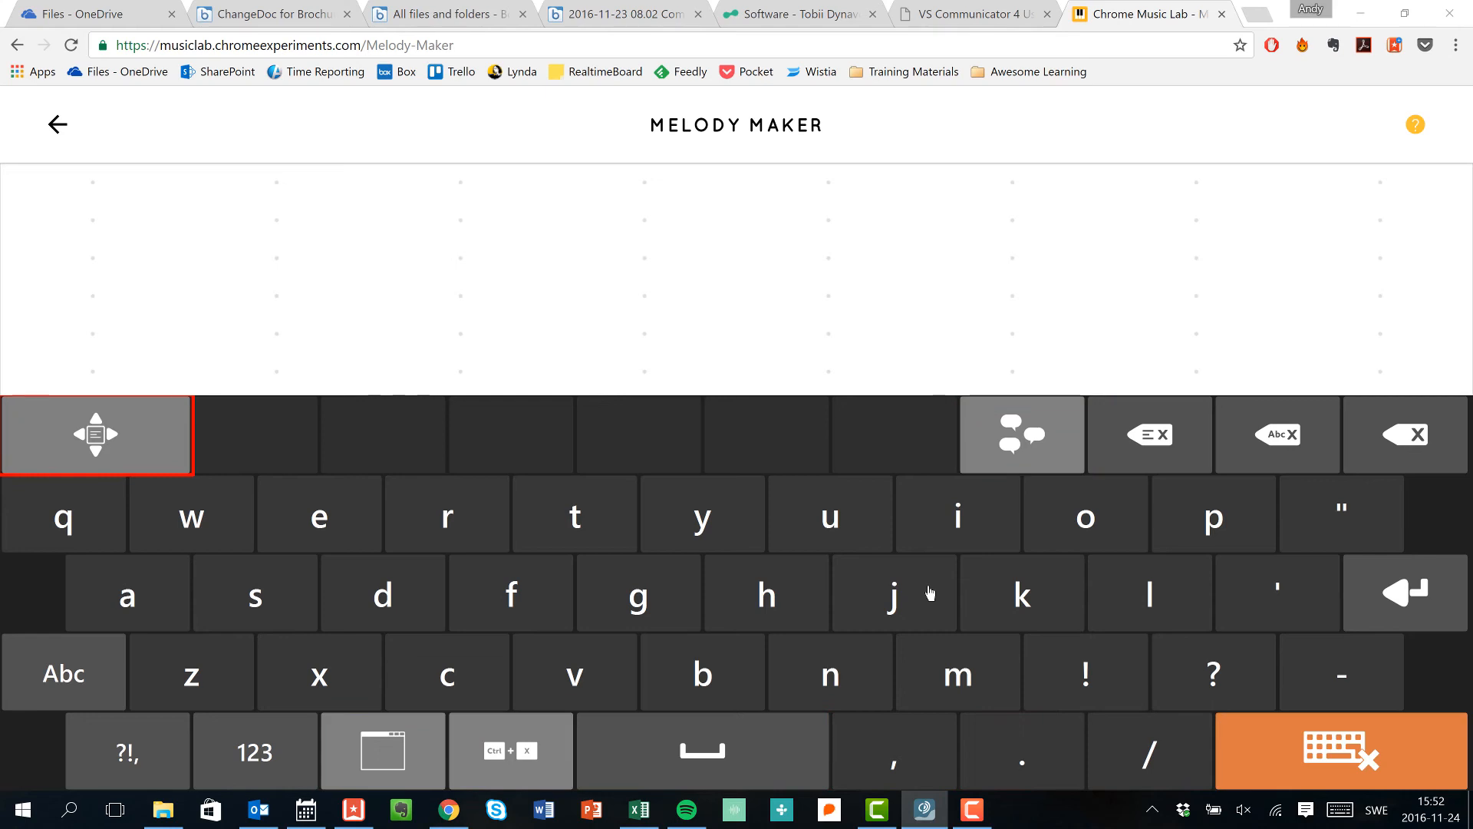
{"action": "left_click", "coordinate": [382, 751]}
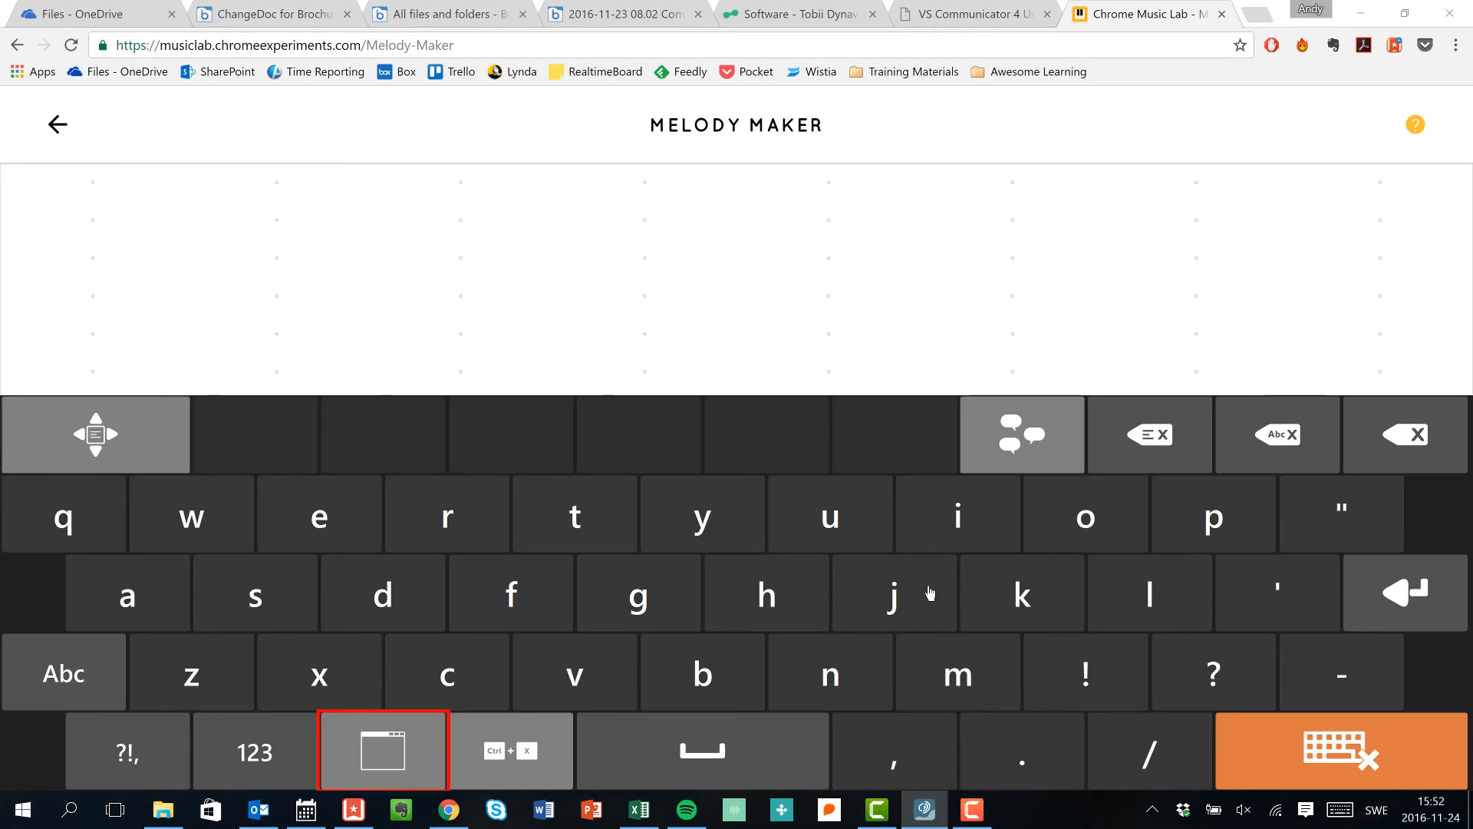
{"action": "left_click", "coordinate": [383, 751]}
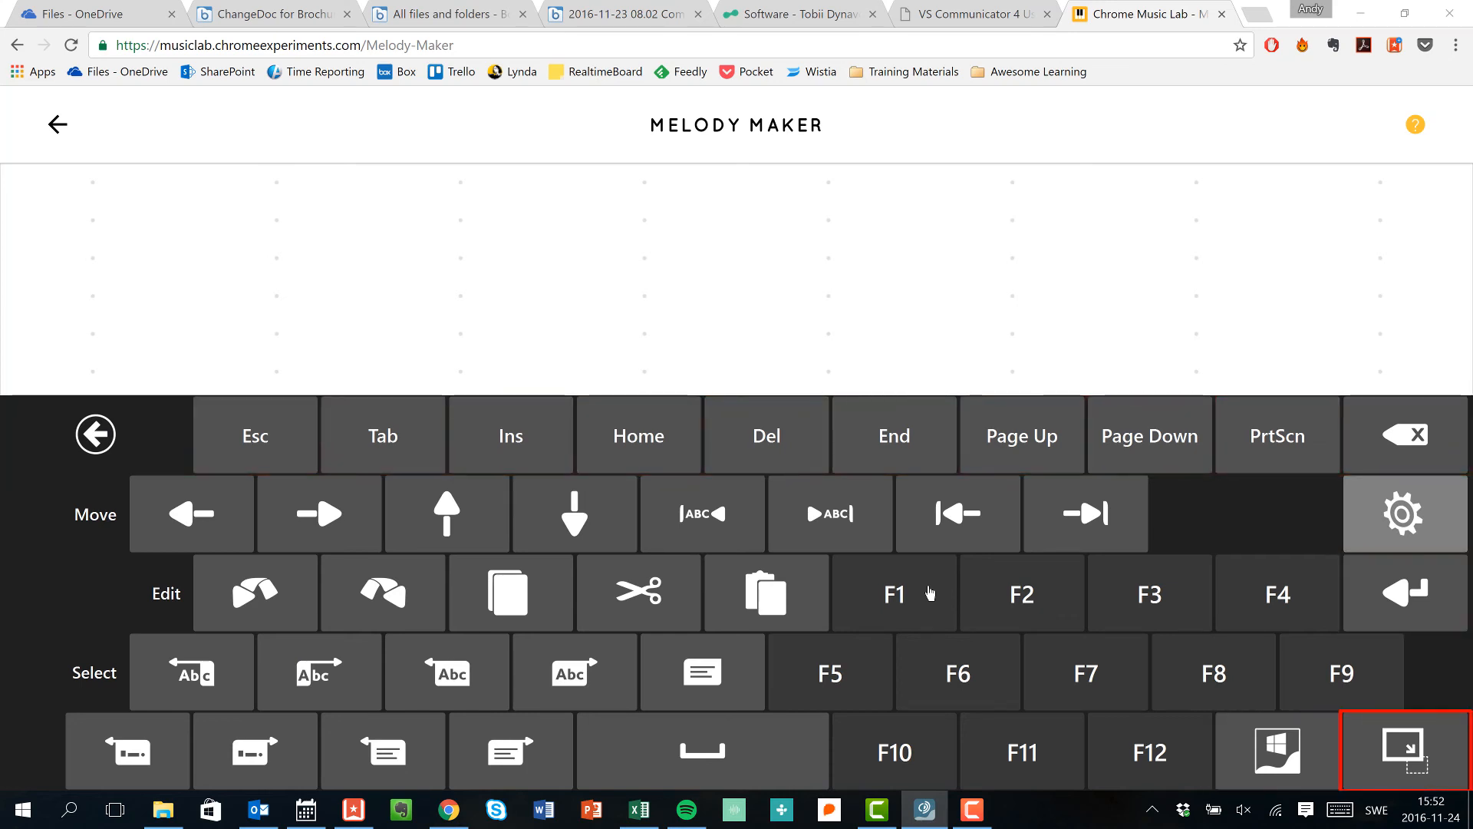
{"action": "left_click", "coordinate": [1404, 751]}
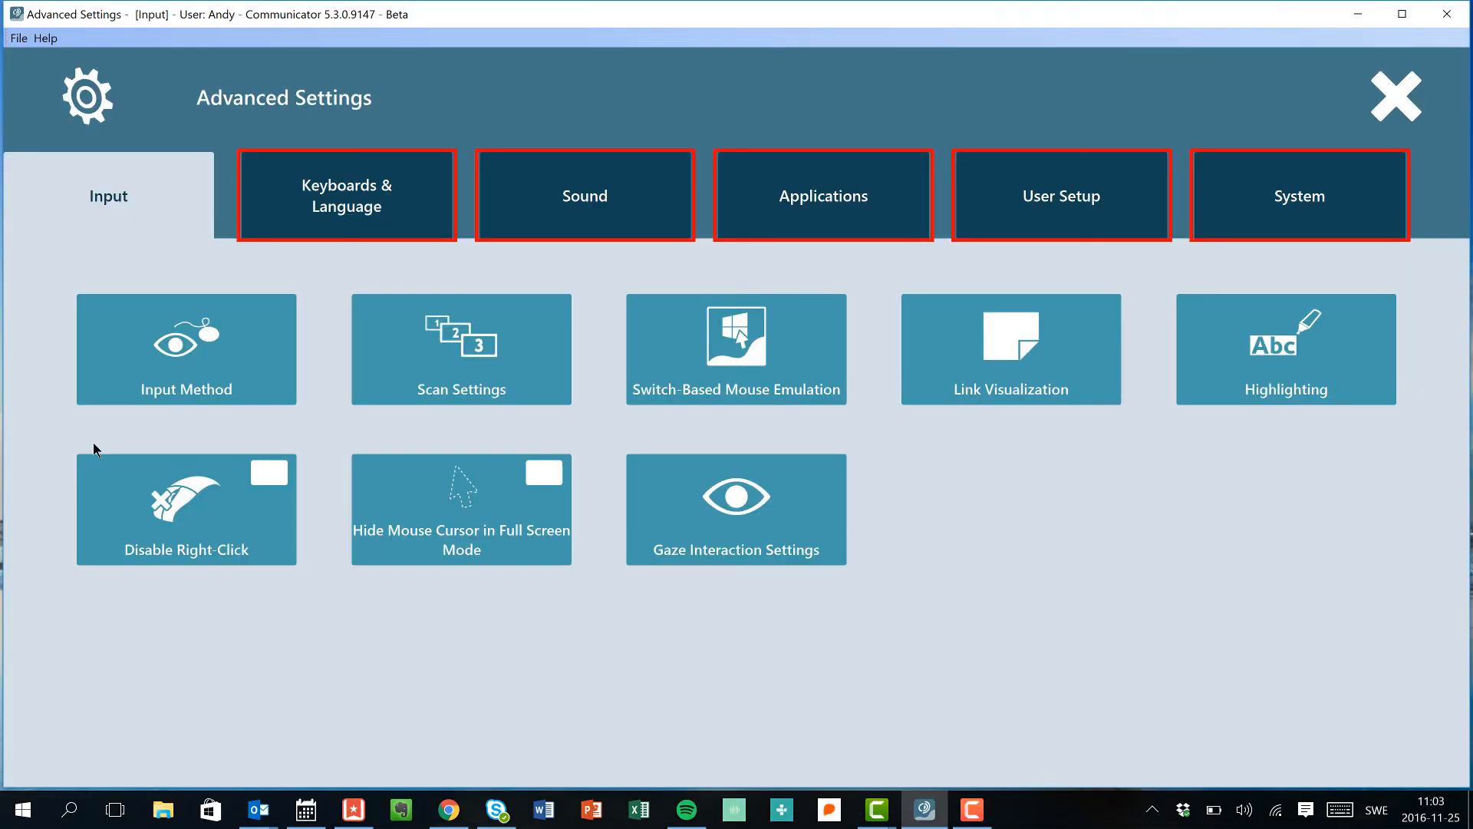
{"action": "mouse_move", "coordinate": [647, 340]}
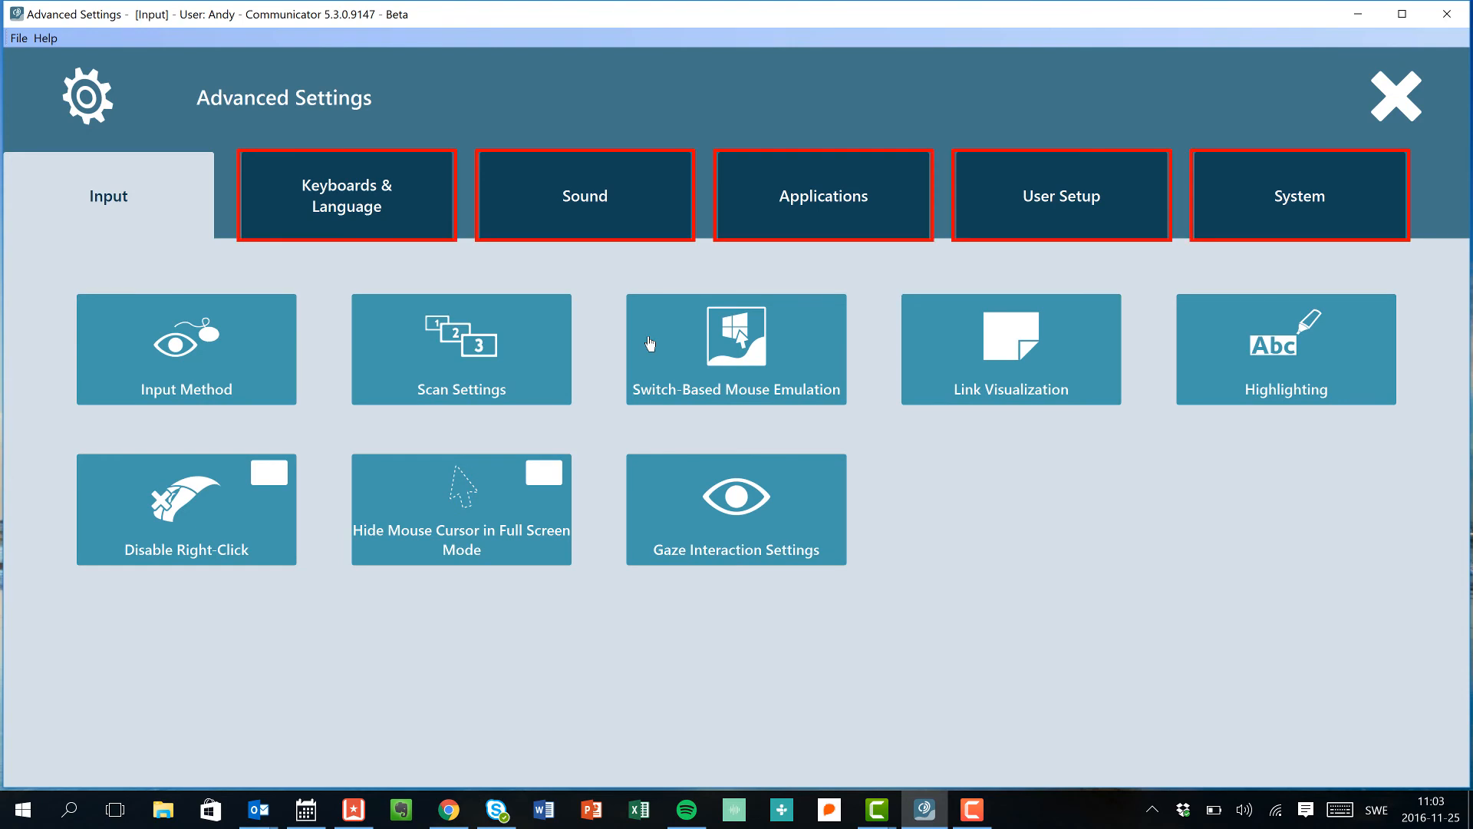
Step: Open the Switch-Based Mouse Emulation dialog from the Input section
{"action": "left_click", "coordinate": [735, 348]}
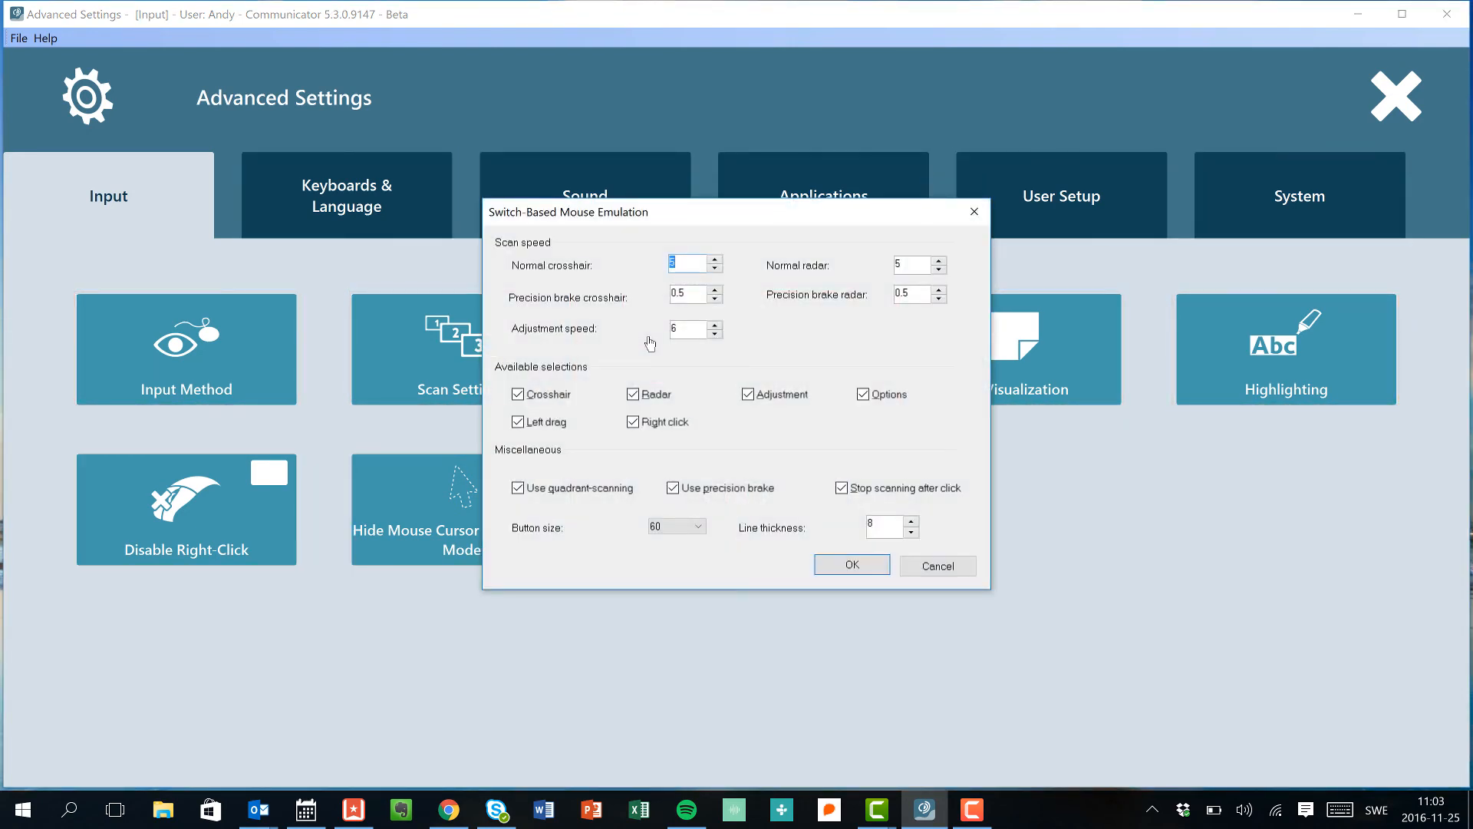
{"action": "mouse_move", "coordinate": [740, 275]}
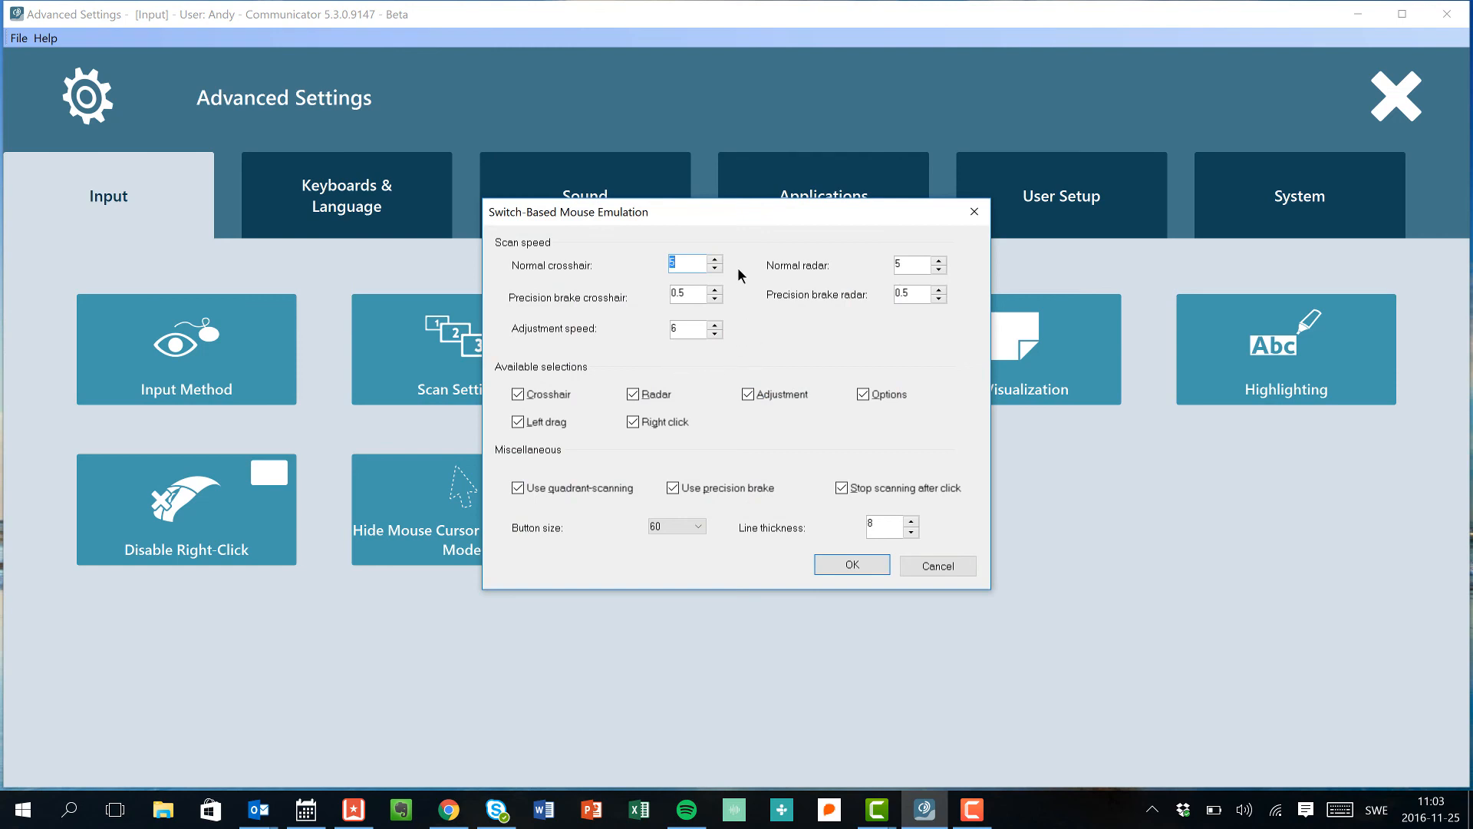
{"action": "mouse_move", "coordinate": [827, 342]}
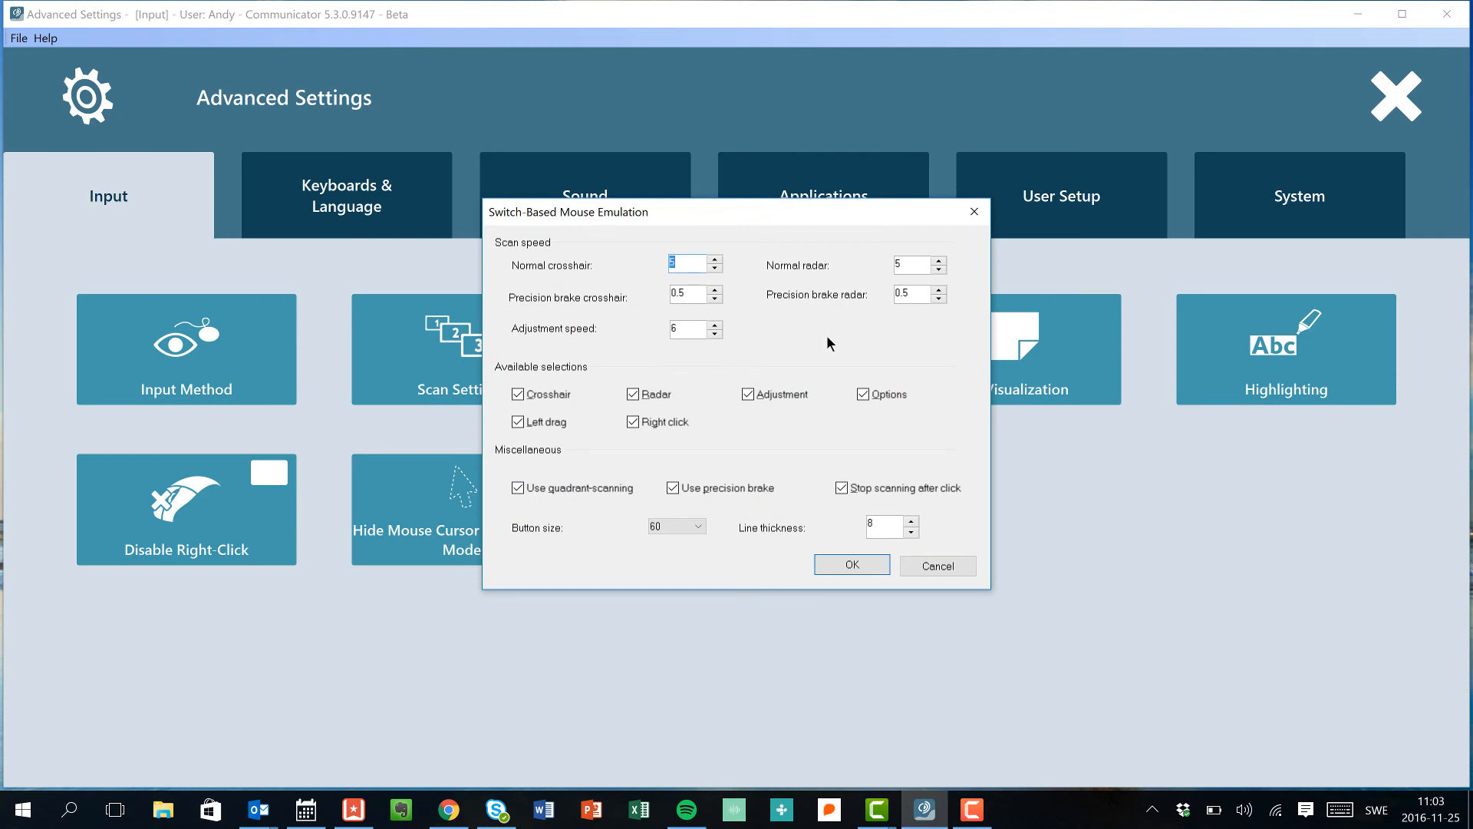
{"action": "mouse_move", "coordinate": [996, 473]}
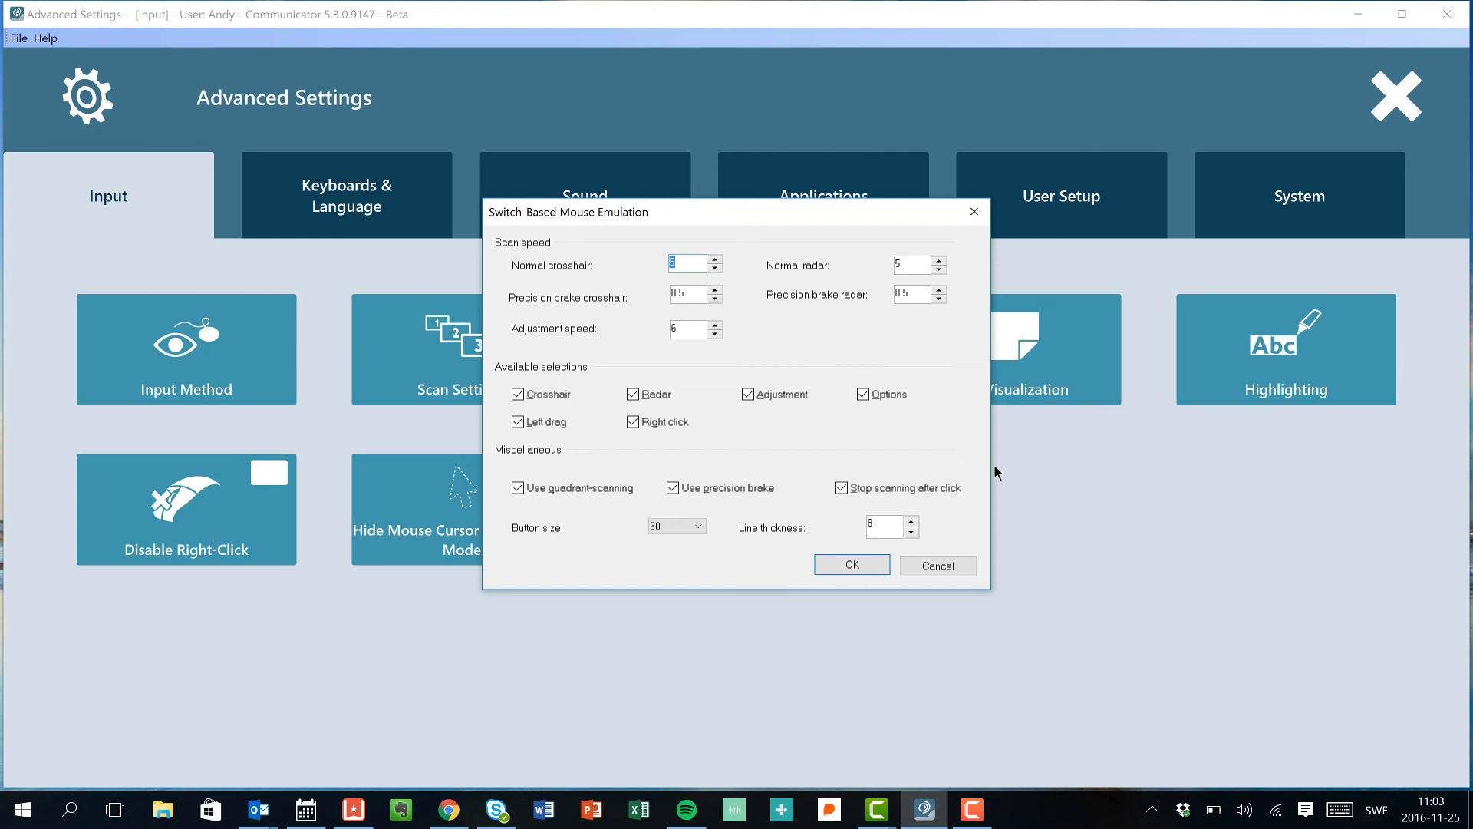
{"action": "mouse_move", "coordinate": [937, 527]}
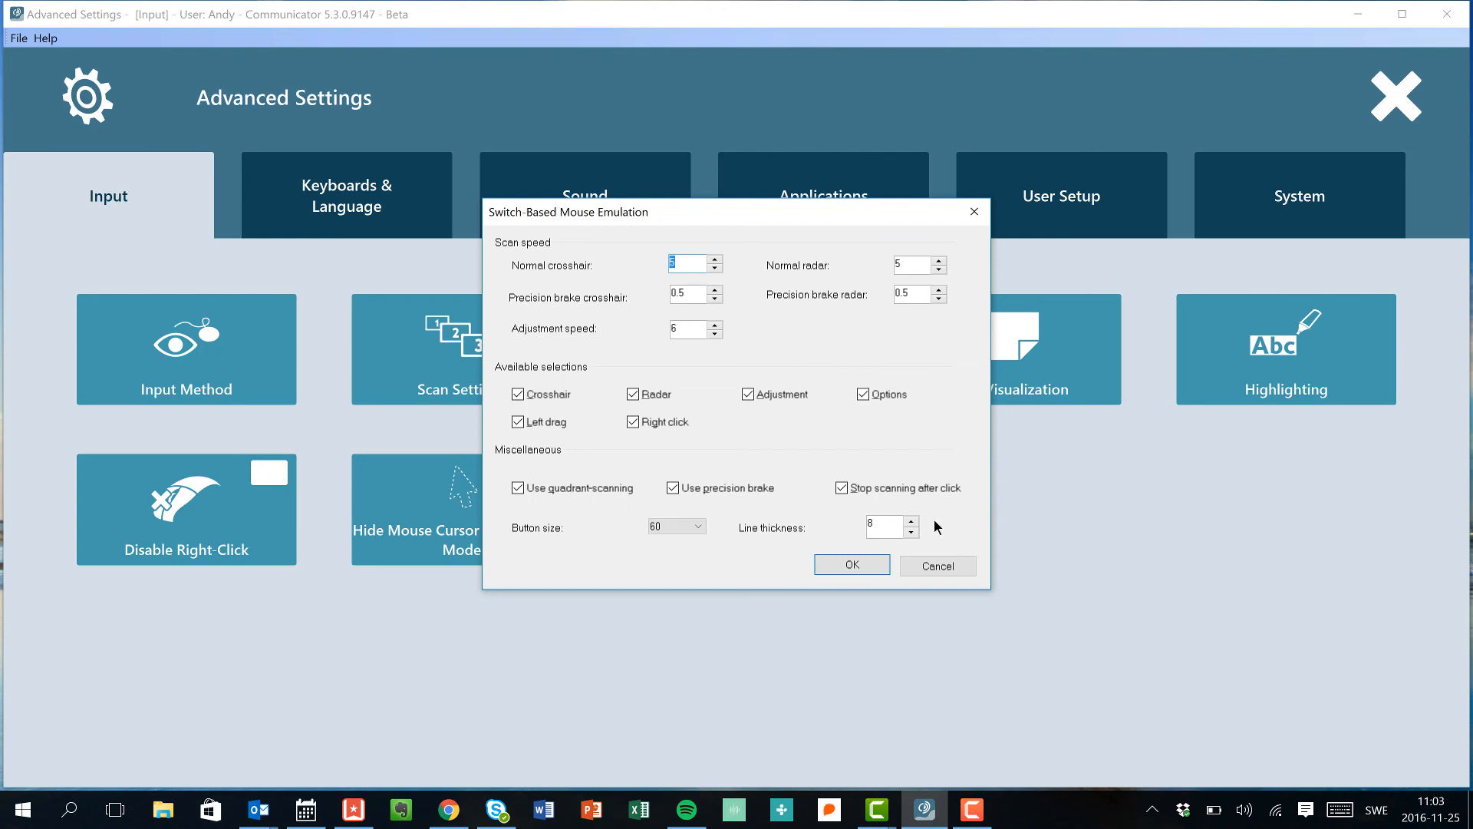